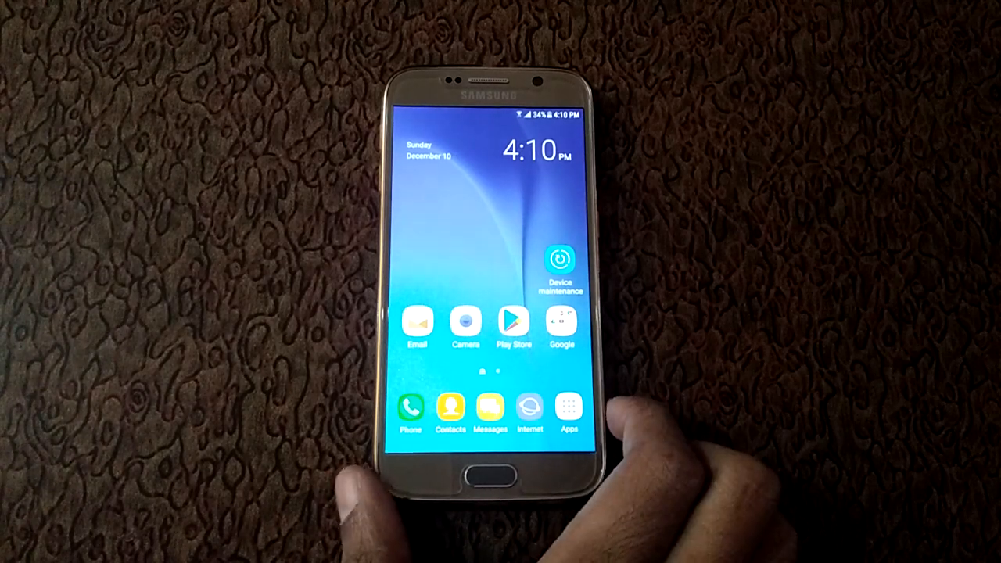
Reach Advanced features from the app drawer via the Settings app
left_click(569, 410)
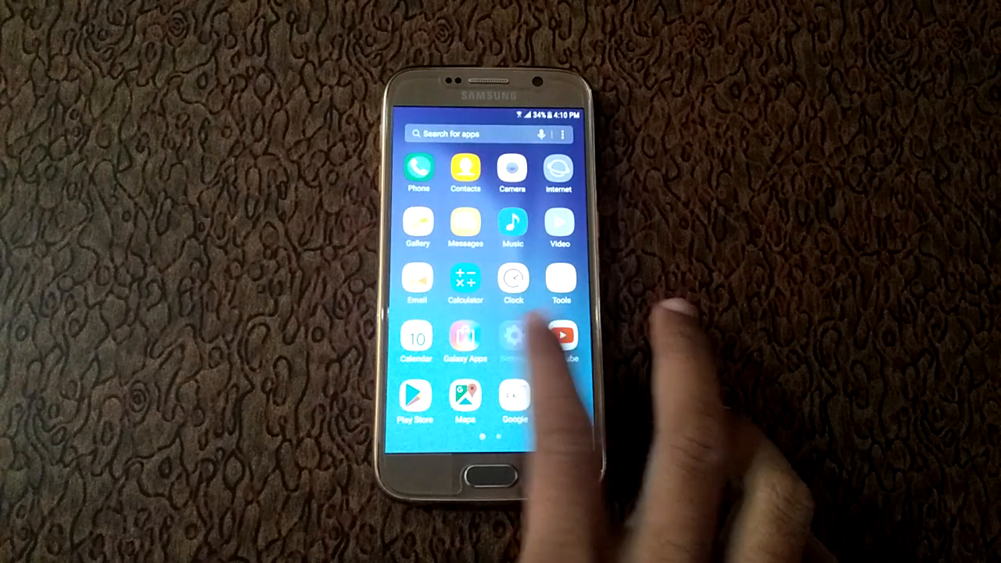
left_click(513, 338)
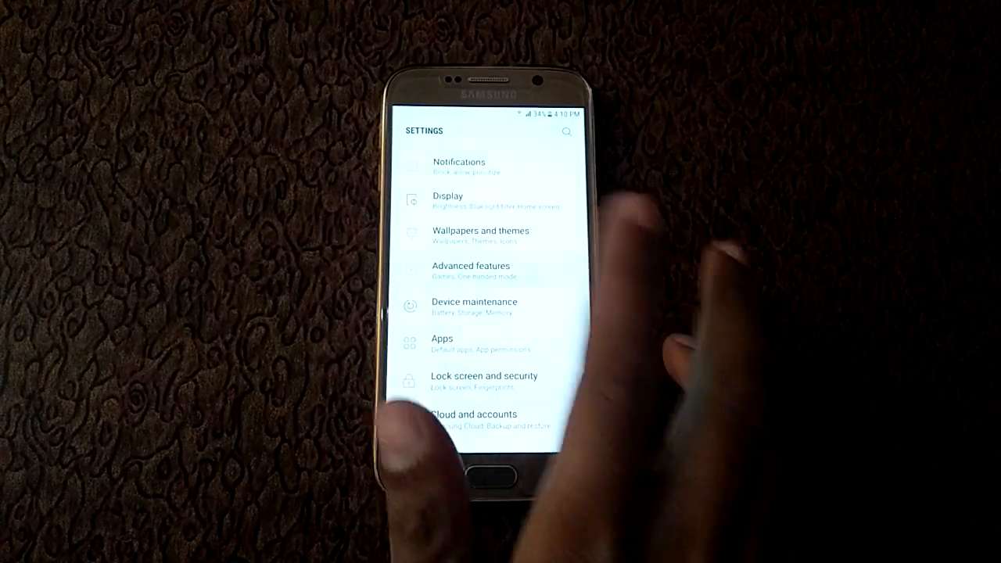
left_click(470, 266)
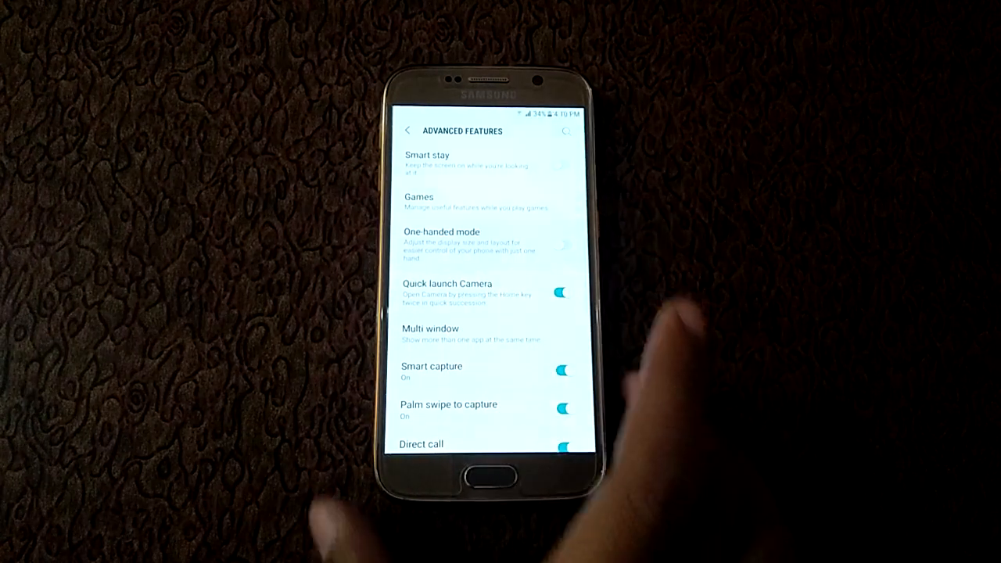
Enter the One-handed mode settings page from Advanced features
left_click(441, 231)
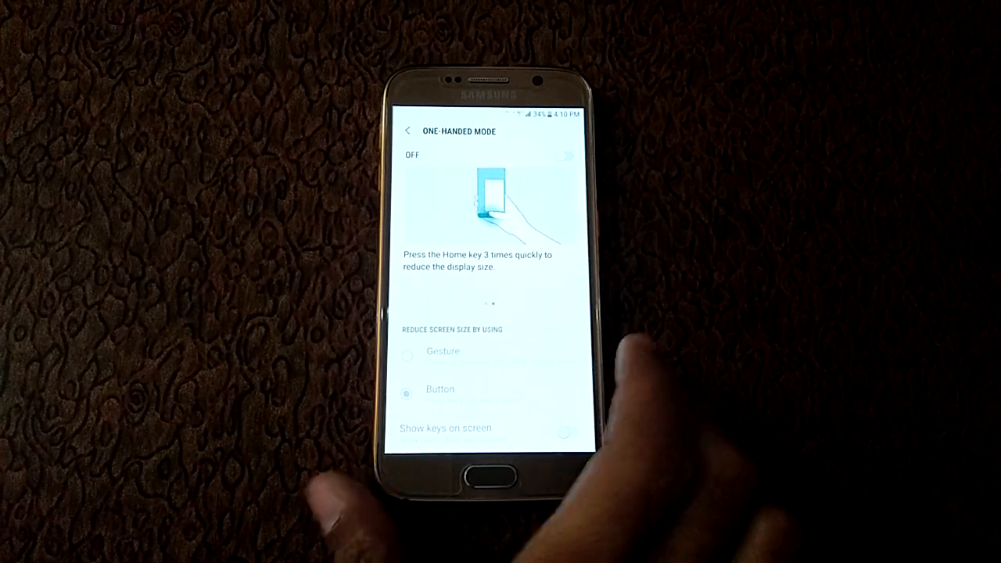
Switch One-handed mode on and choose Gesture for screen reduction
left_click(559, 157)
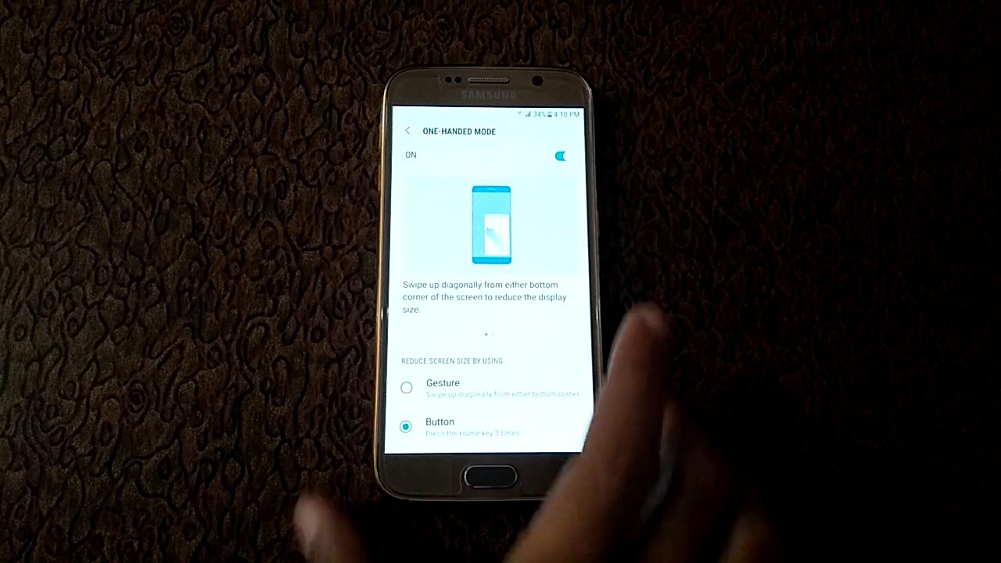
left_click(407, 387)
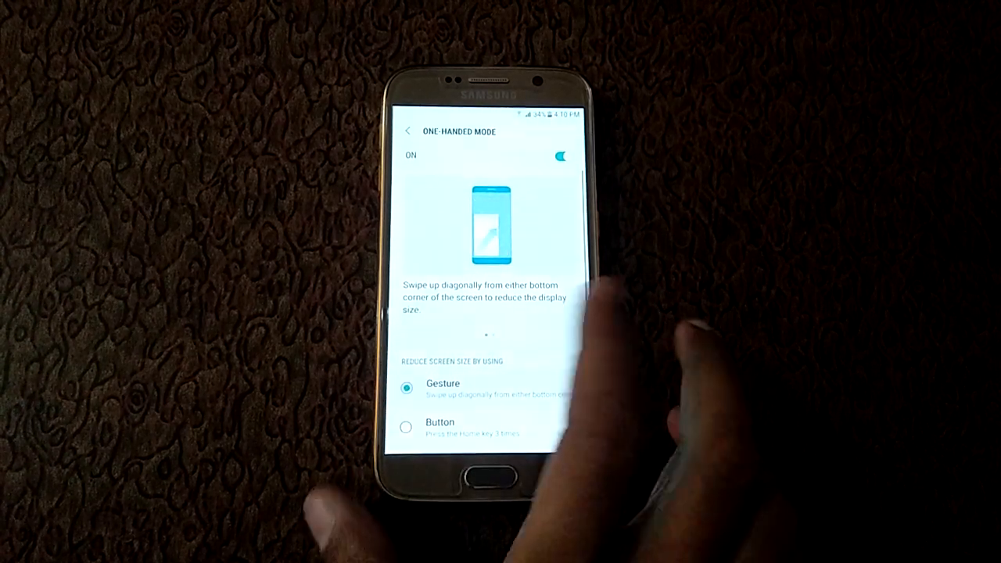